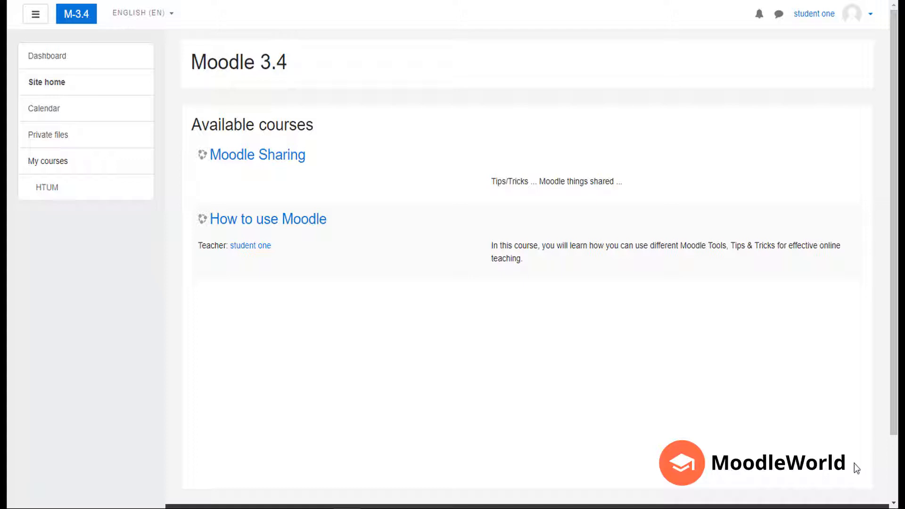
pyautogui.moveTo(687, 434)
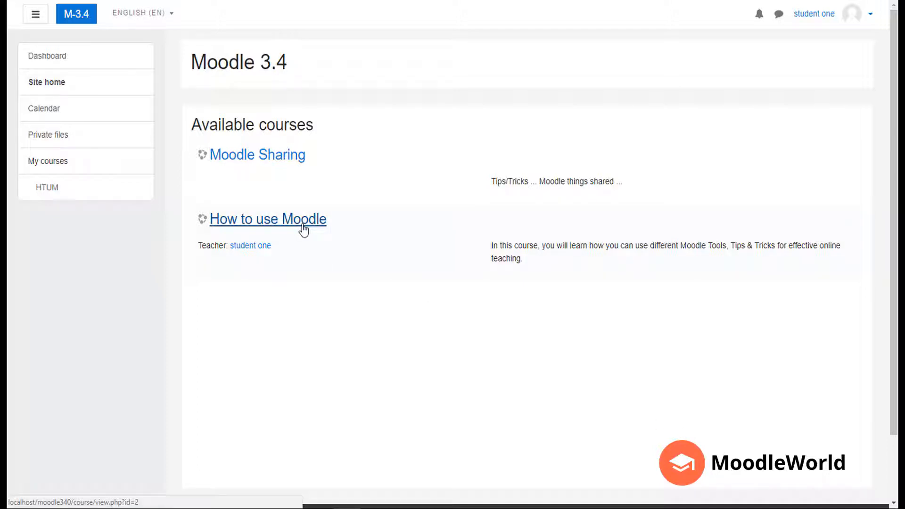
# Step: Open the 'How to use Moodle' course from Available courses on the site home
pyautogui.click(267, 218)
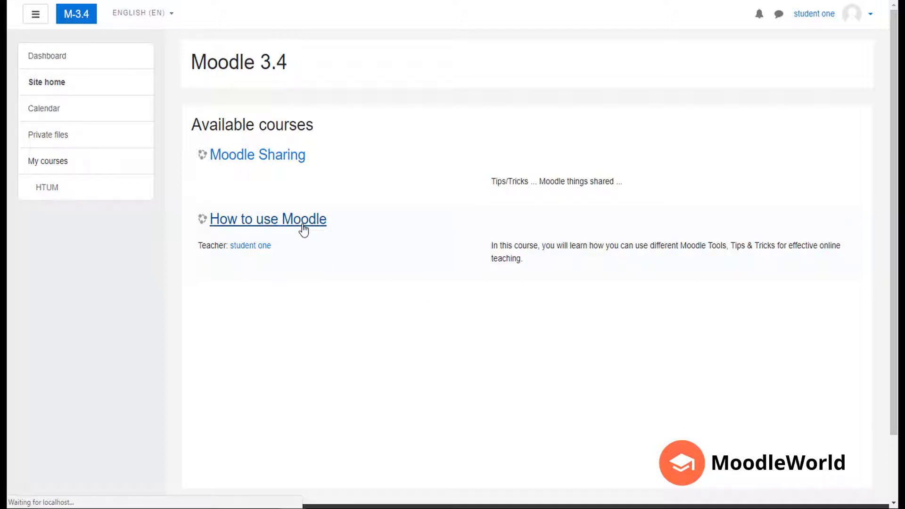
pyautogui.click(268, 219)
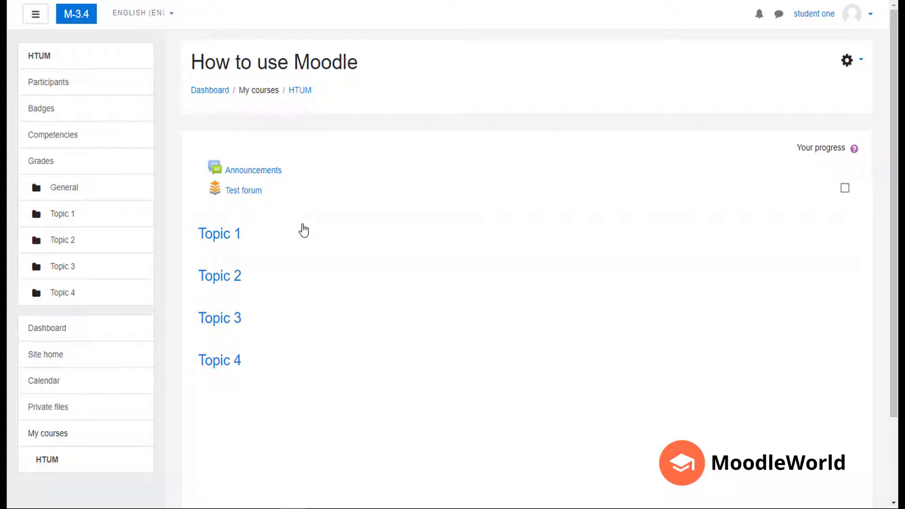
pyautogui.moveTo(316, 230)
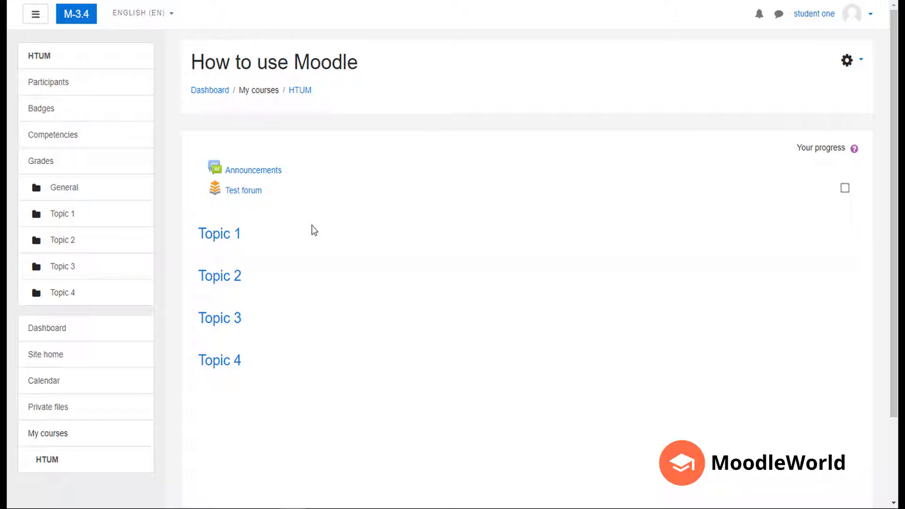
pyautogui.moveTo(118, 86)
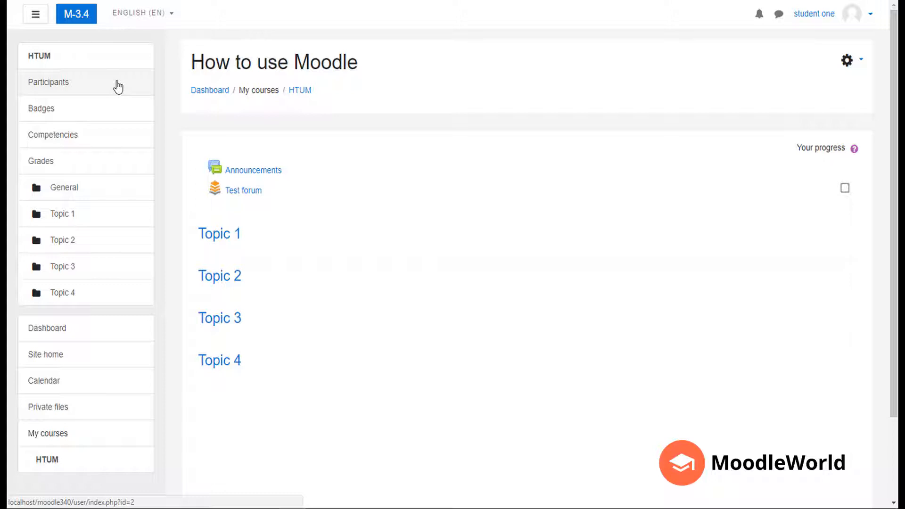
# Step: Show the course's Participants list from the left navigation drawer
pyautogui.click(49, 82)
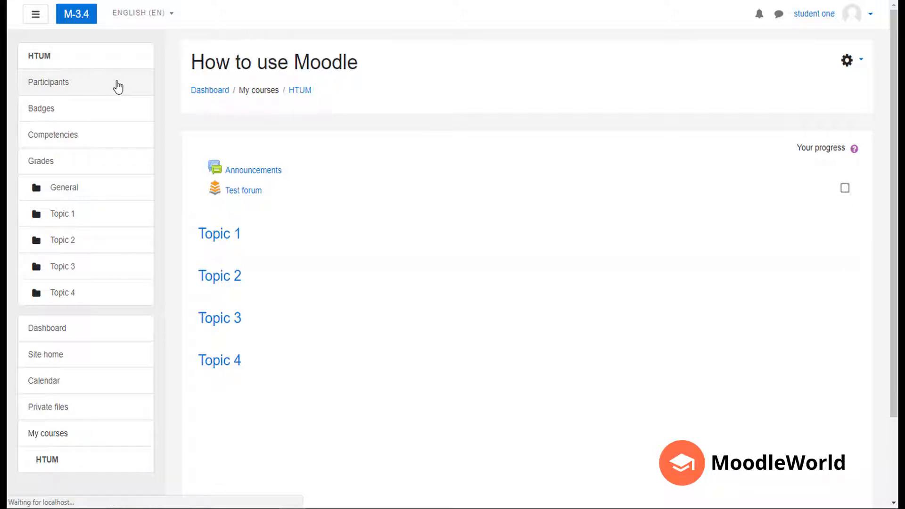
pyautogui.click(48, 82)
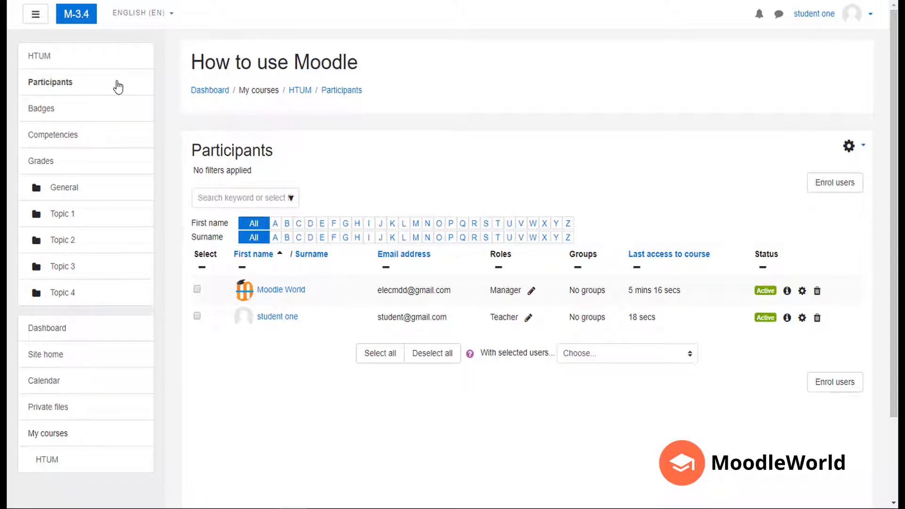
pyautogui.moveTo(299, 177)
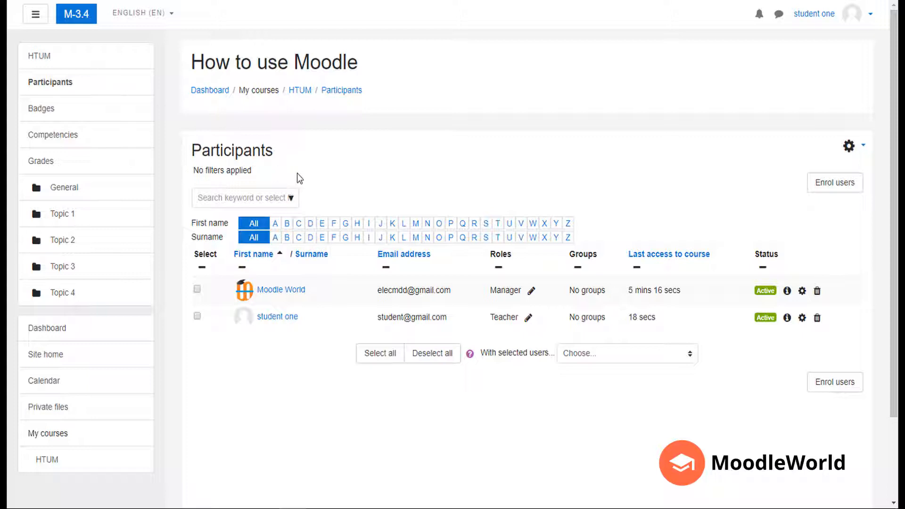
pyautogui.moveTo(397, 190)
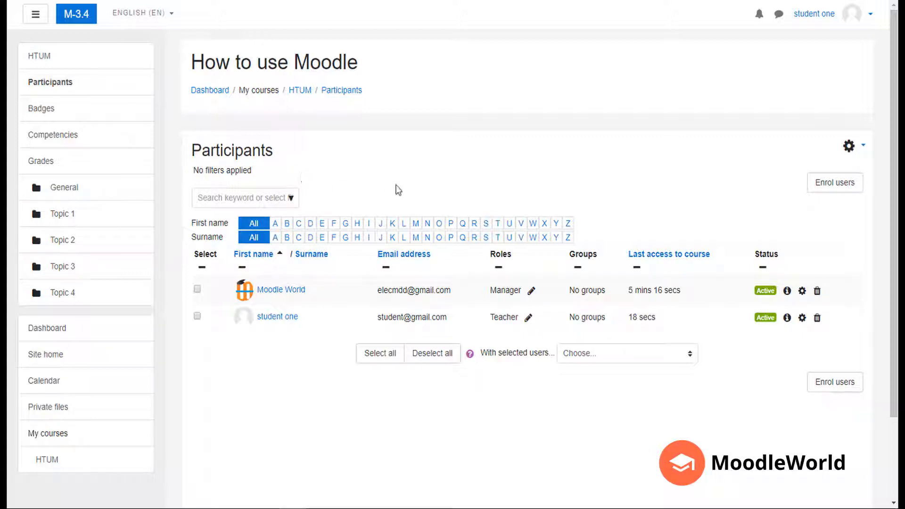
pyautogui.moveTo(541, 176)
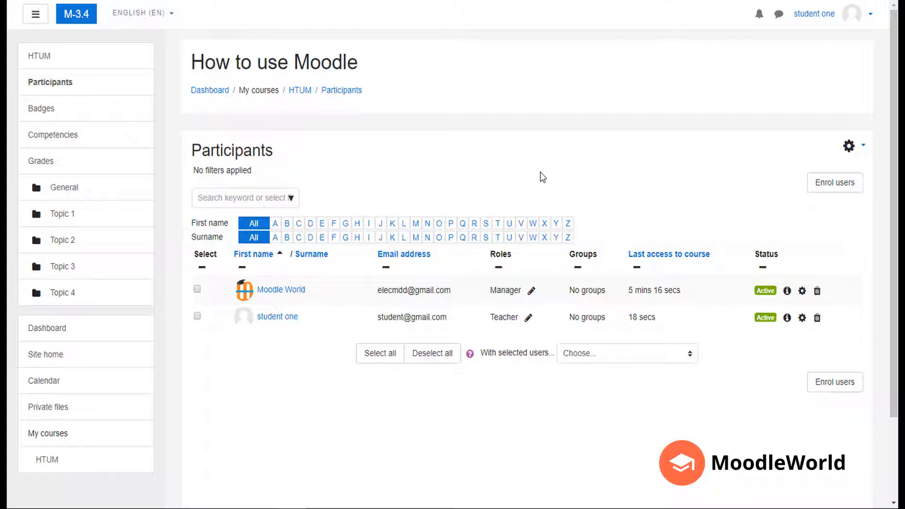
pyautogui.moveTo(835, 183)
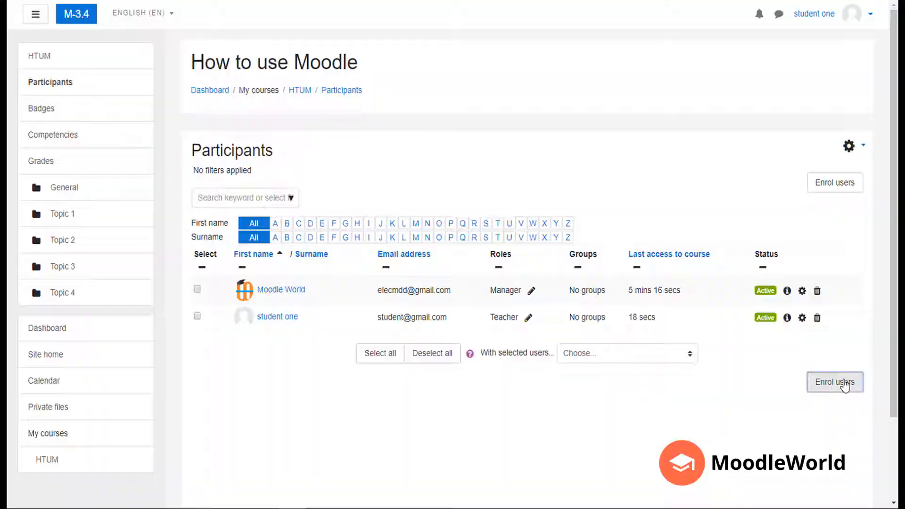
# Step: Select 'test admin' in the Enrol users form with the Student role, revealing more options
pyautogui.click(833, 383)
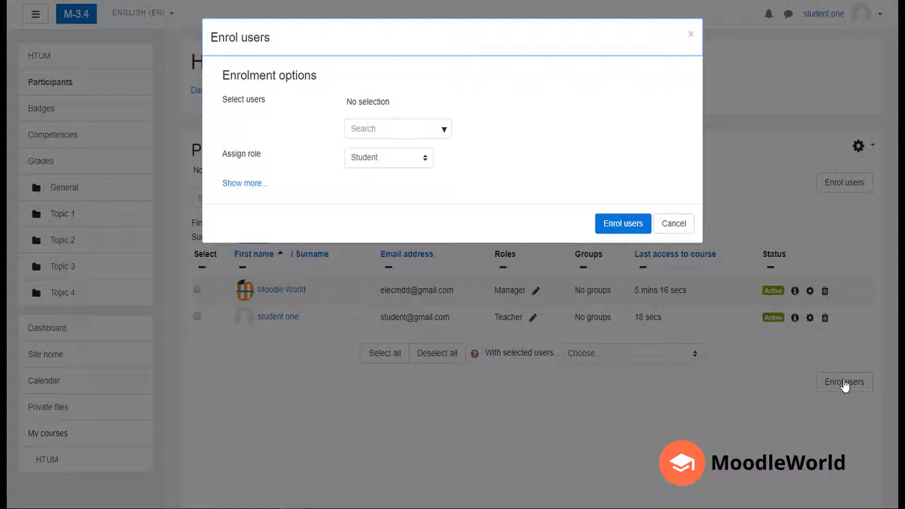
pyautogui.moveTo(841, 377)
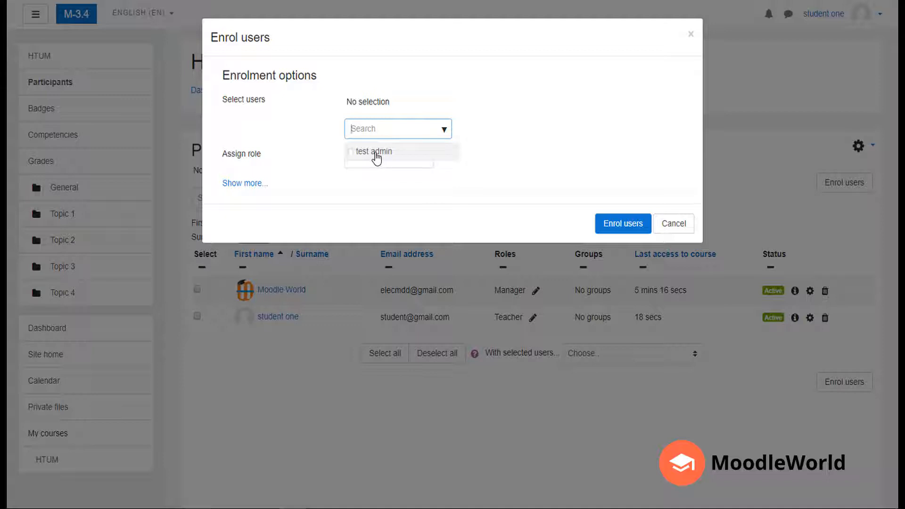
pyautogui.click(373, 152)
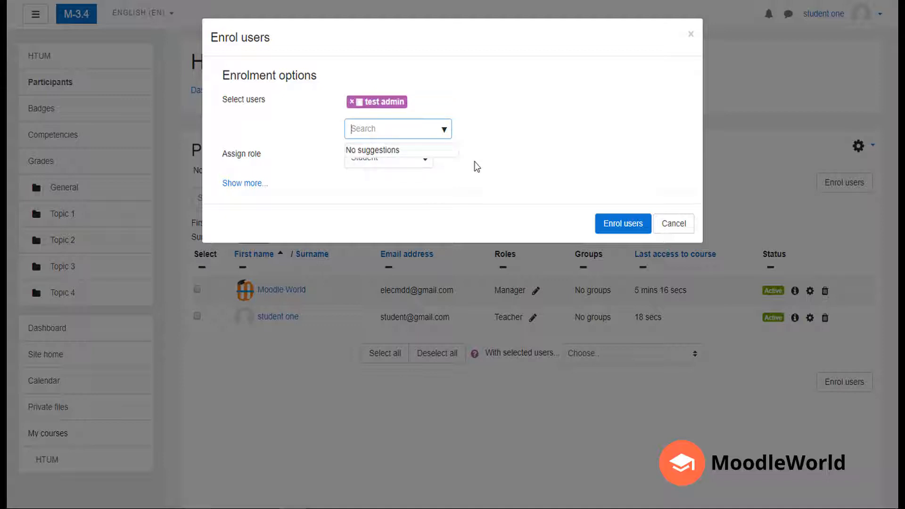
pyautogui.moveTo(426, 169)
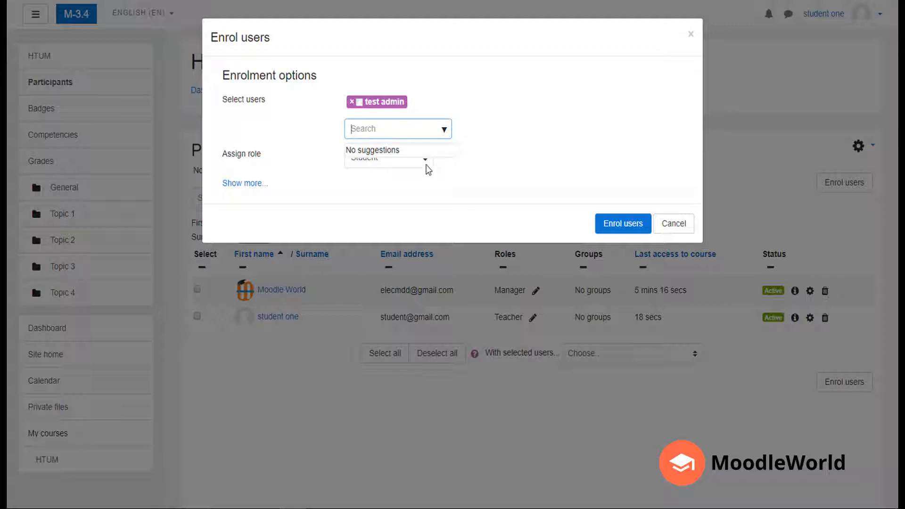
pyautogui.click(388, 157)
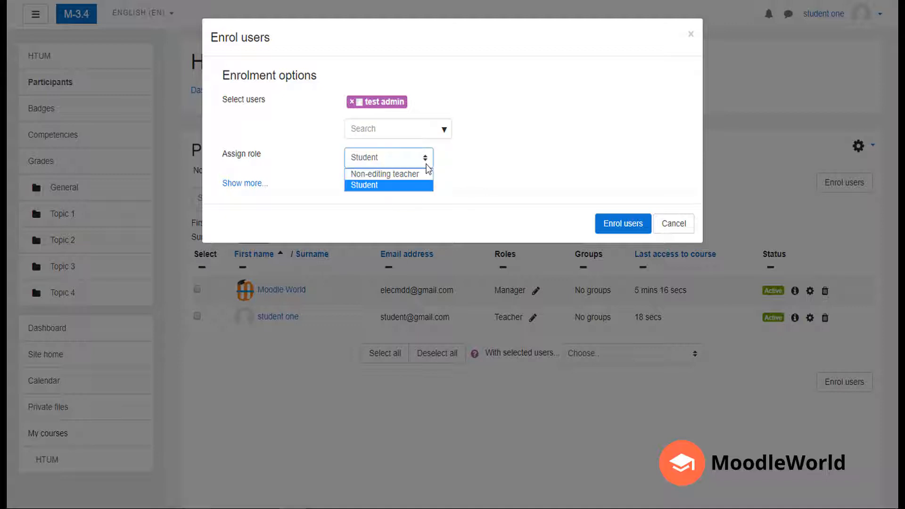
pyautogui.moveTo(383, 174)
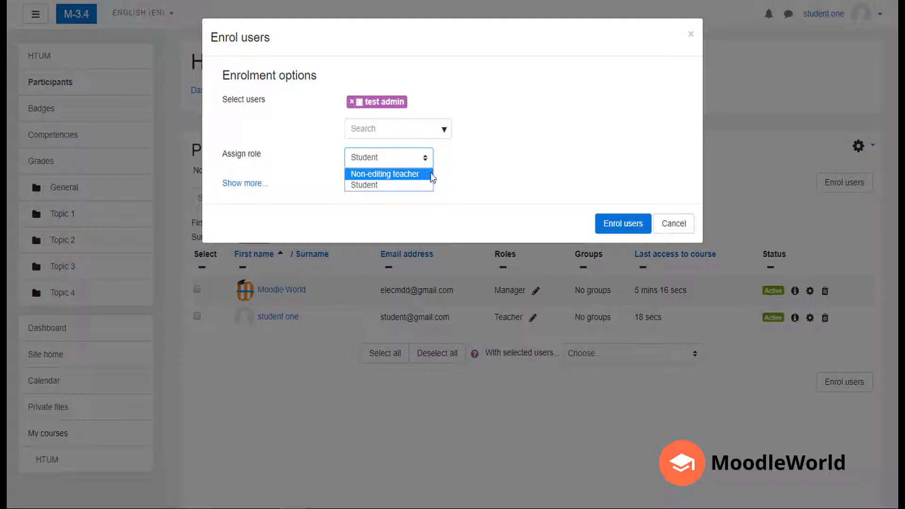
pyautogui.click(365, 185)
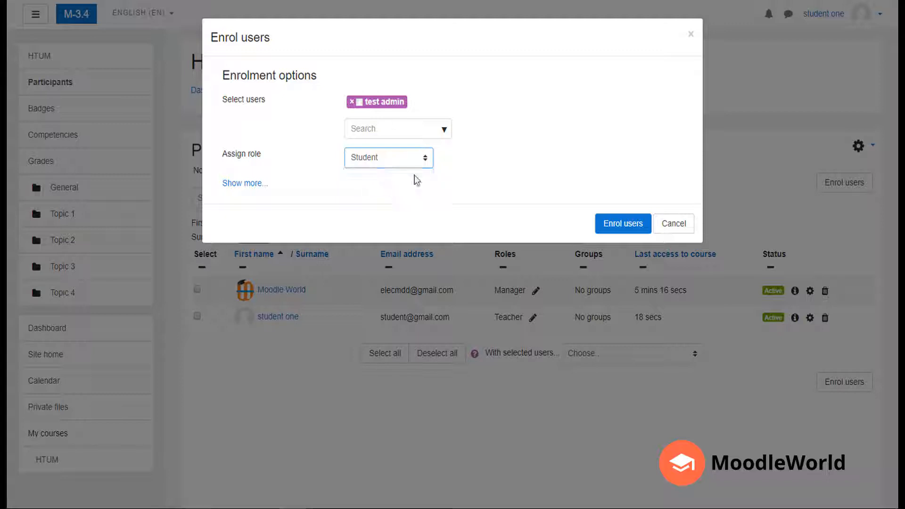
pyautogui.moveTo(322, 196)
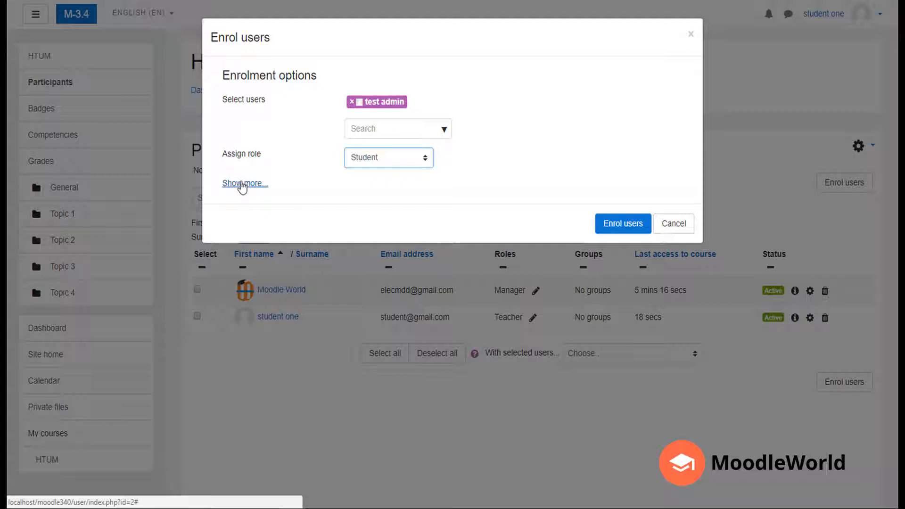
pyautogui.click(243, 183)
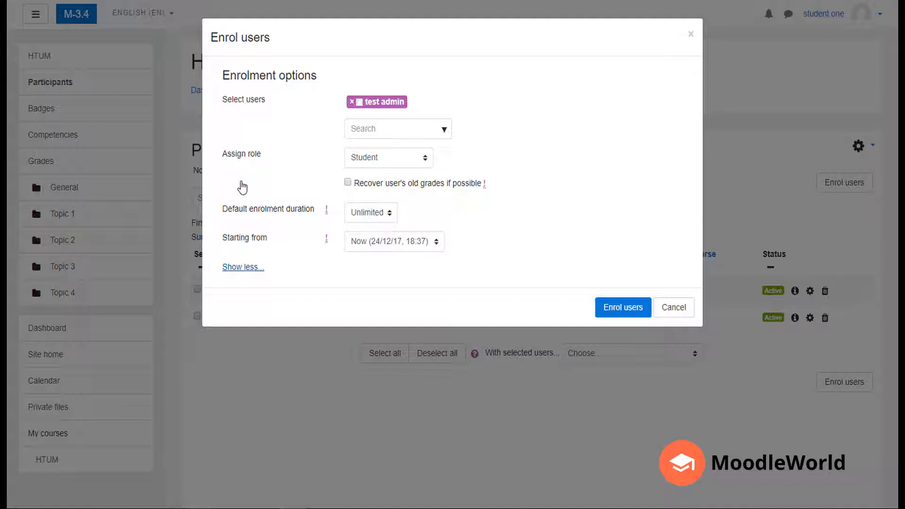
pyautogui.moveTo(350, 206)
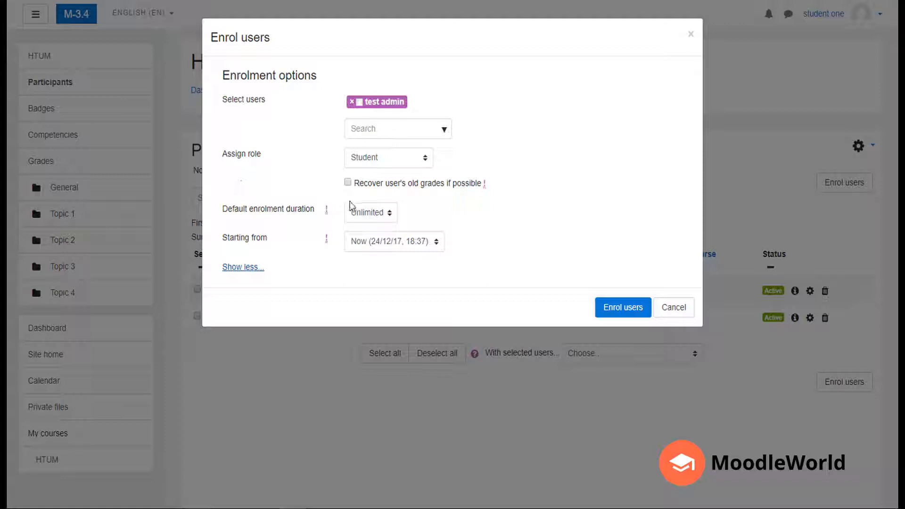
pyautogui.moveTo(390, 219)
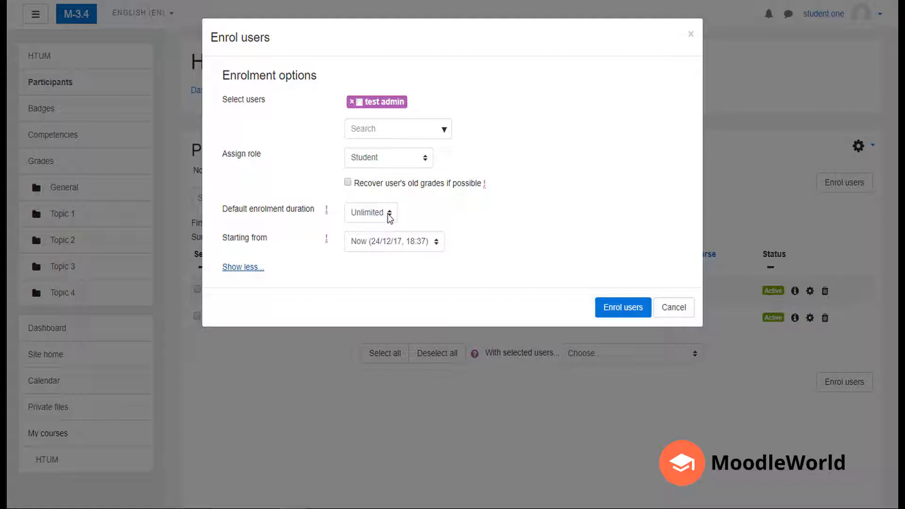
# Step: Keep duration Unlimited and set enrolment start to course start (21/11/17)
pyautogui.click(371, 213)
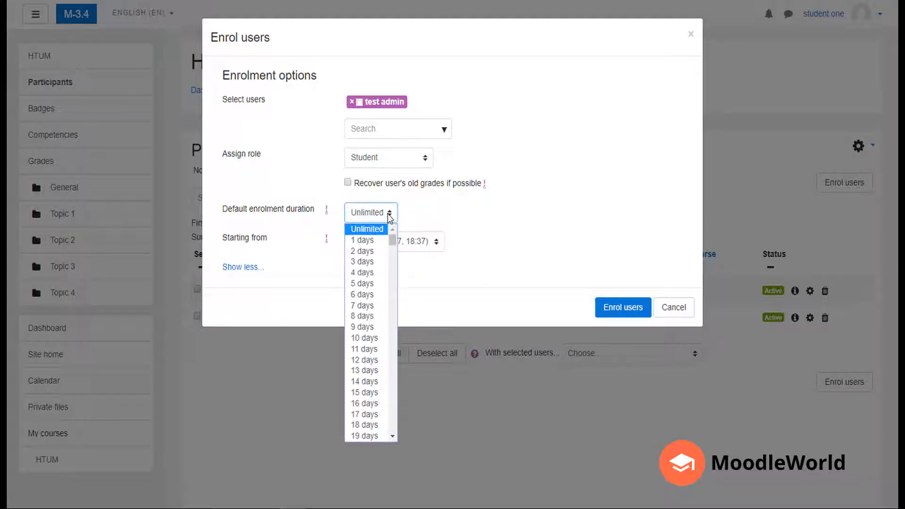
pyautogui.scroll(-3)
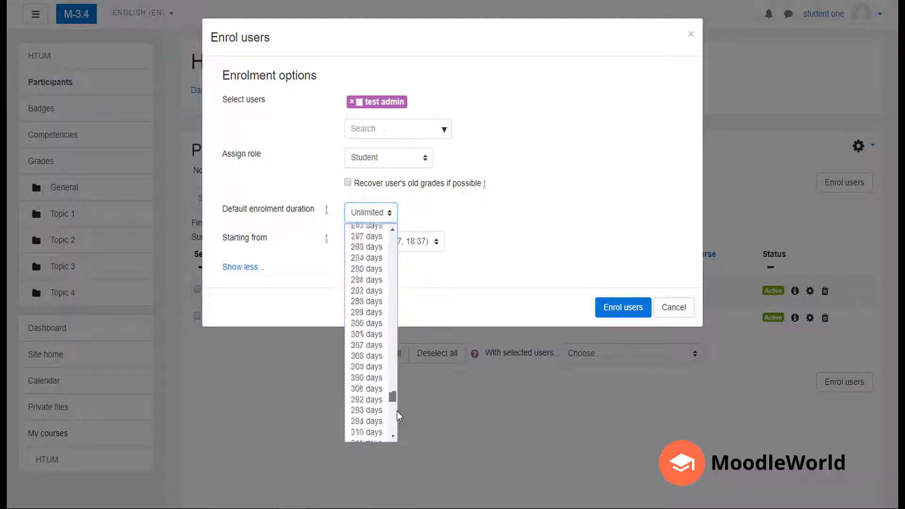
pyautogui.scroll(-3)
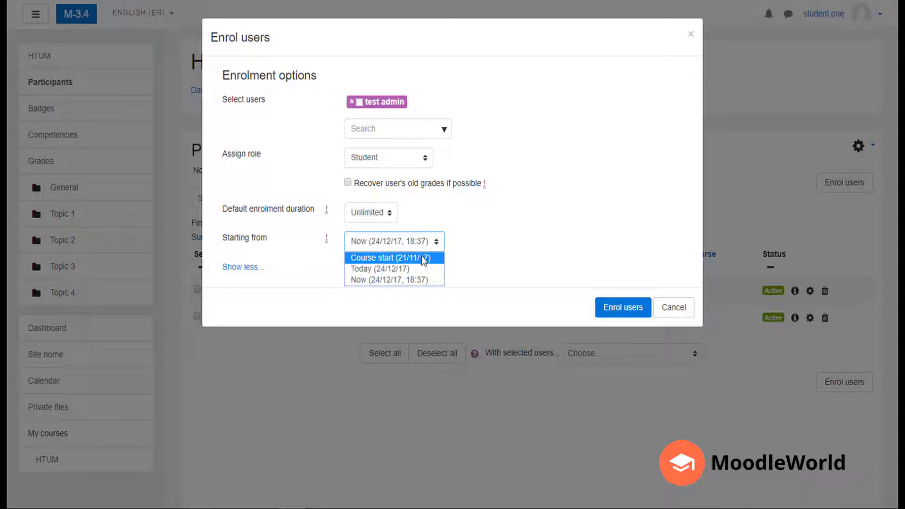
pyautogui.click(394, 258)
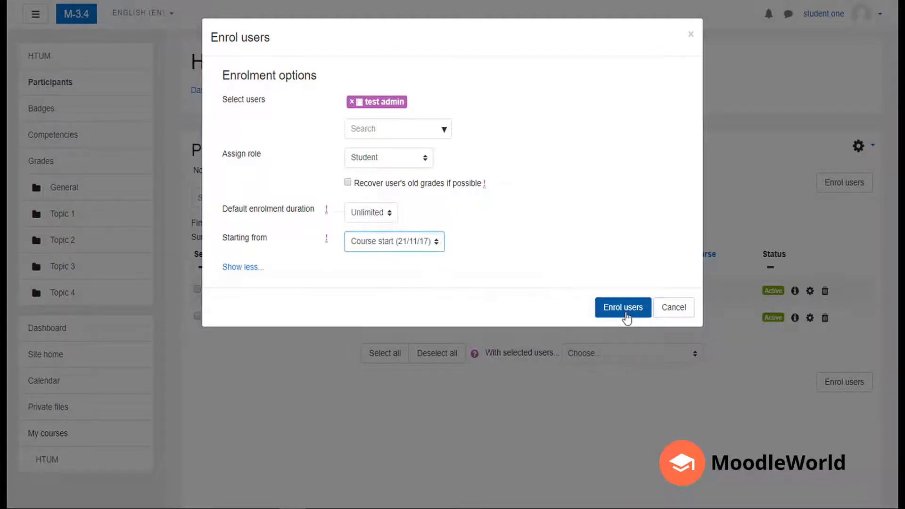
# Step: Confirm the enrolment of test admin with the Enrol users button
pyautogui.click(622, 307)
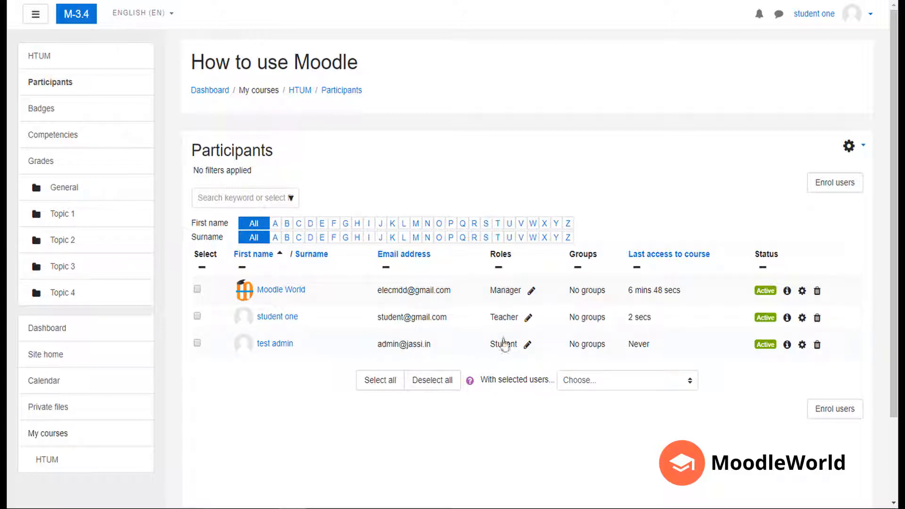
pyautogui.moveTo(507, 344)
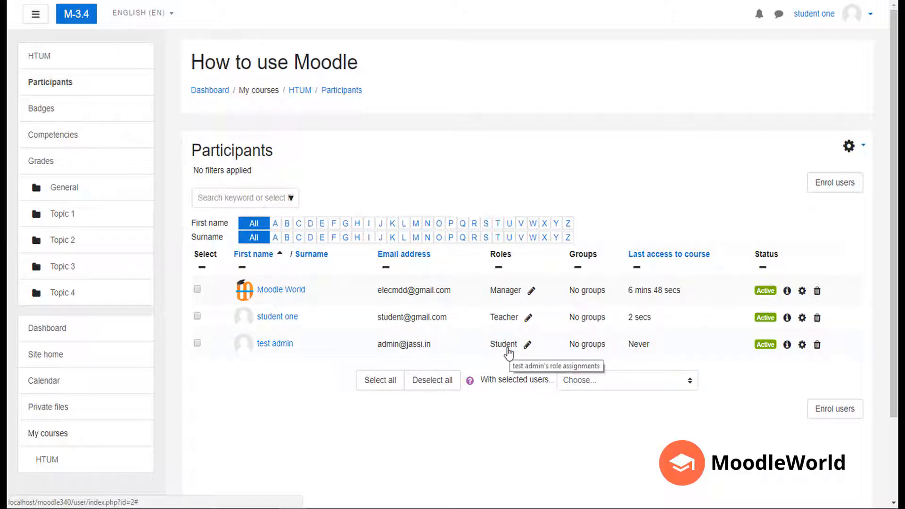